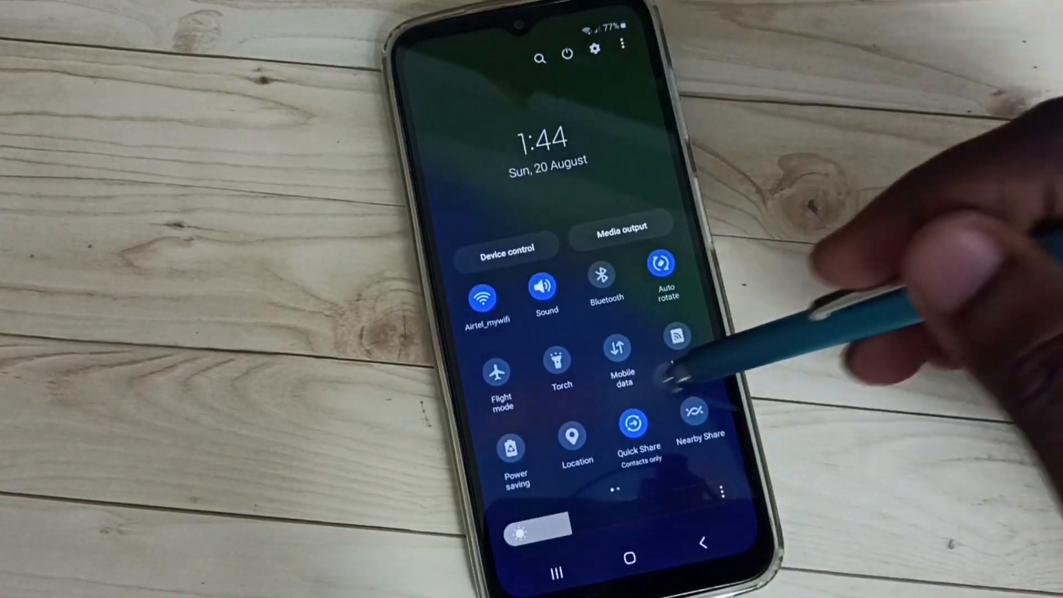
Swipe to the second Quick Settings page and start editing its buttons.
scroll("left", 3)
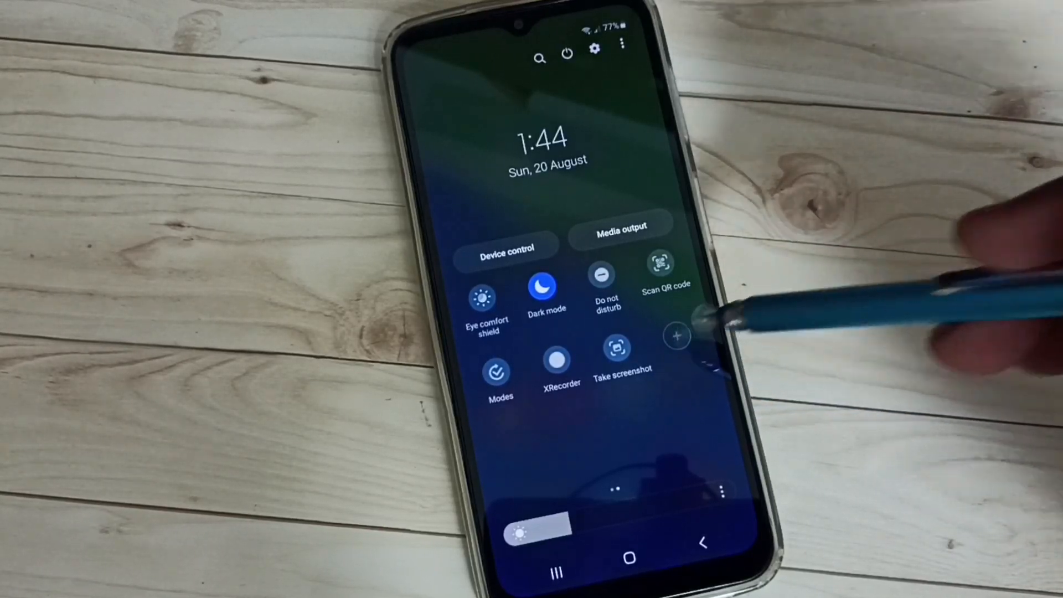
left_click(678, 336)
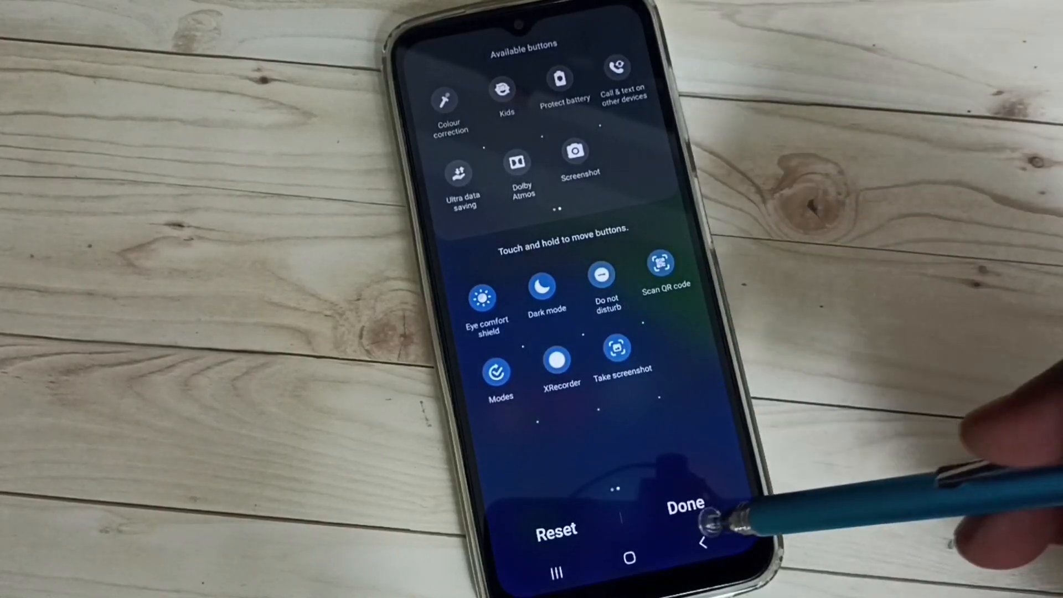
Finish editing the Quick Settings buttons and return to the home screen.
left_click(689, 502)
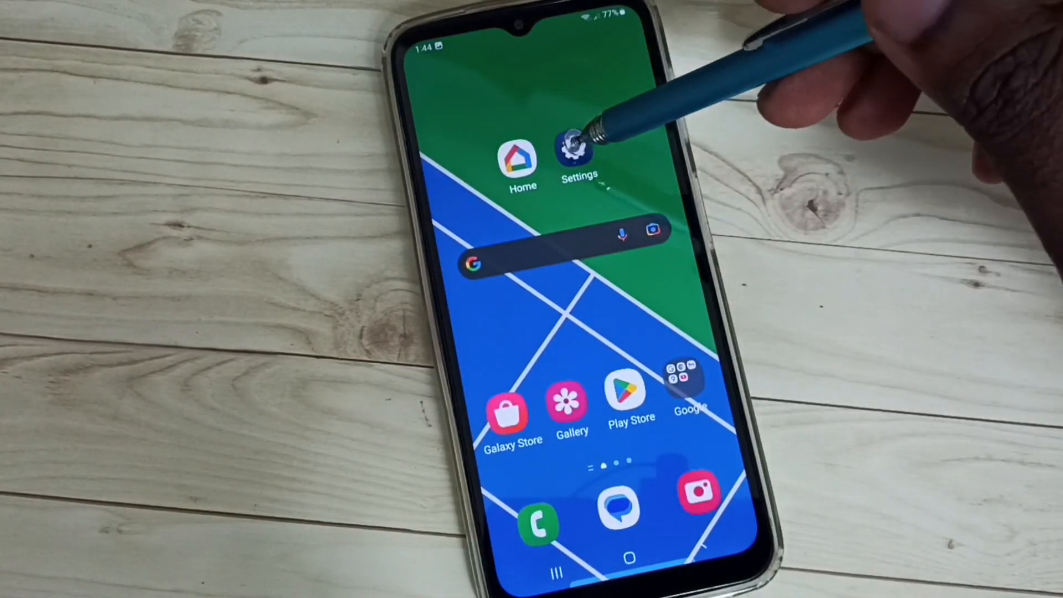
Go to Settings > Accessibility > Interaction and dexterity, where Assistant menu is off.
left_click(577, 150)
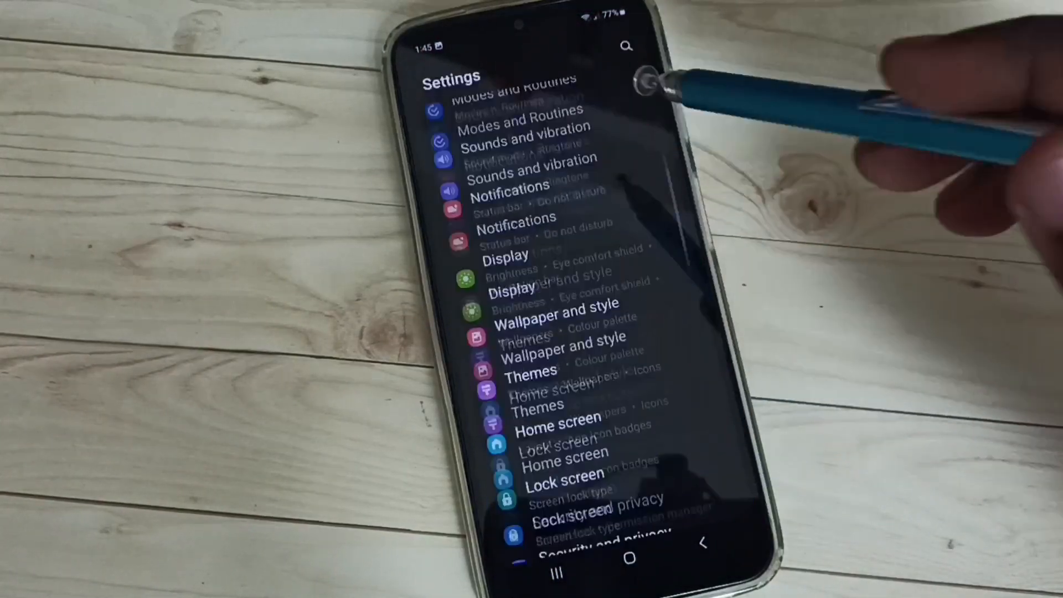
scroll("down", 3)
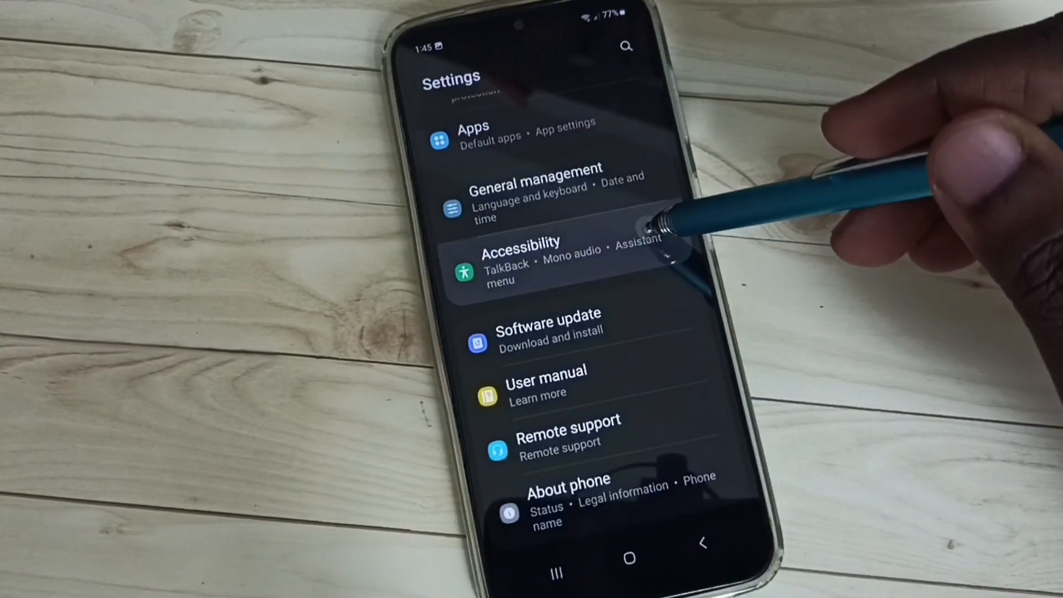
left_click(543, 260)
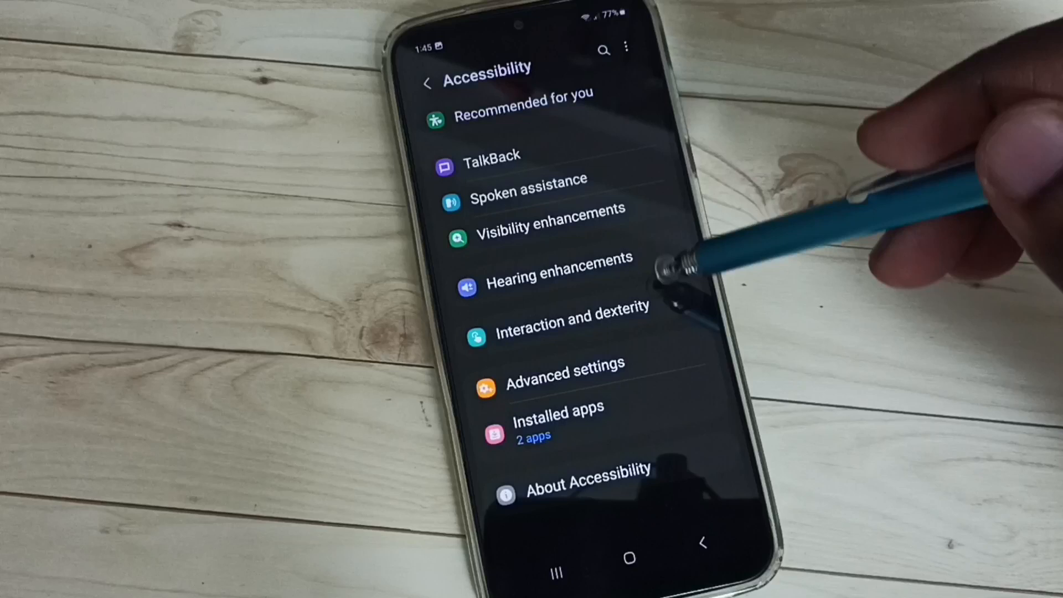
left_click(566, 321)
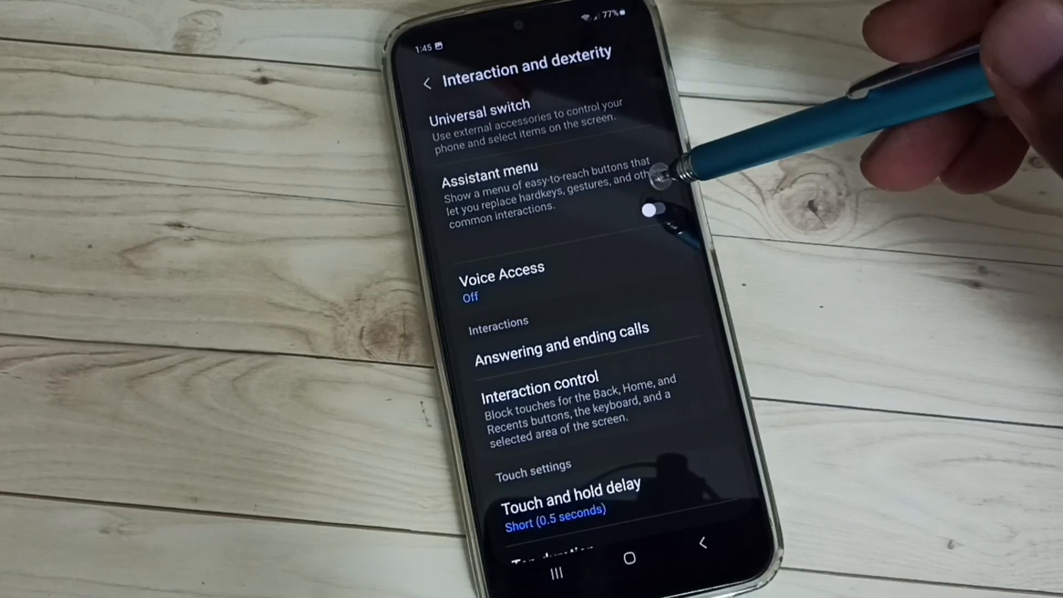
Turn on the Assistant menu and allow it full control.
left_click(653, 210)
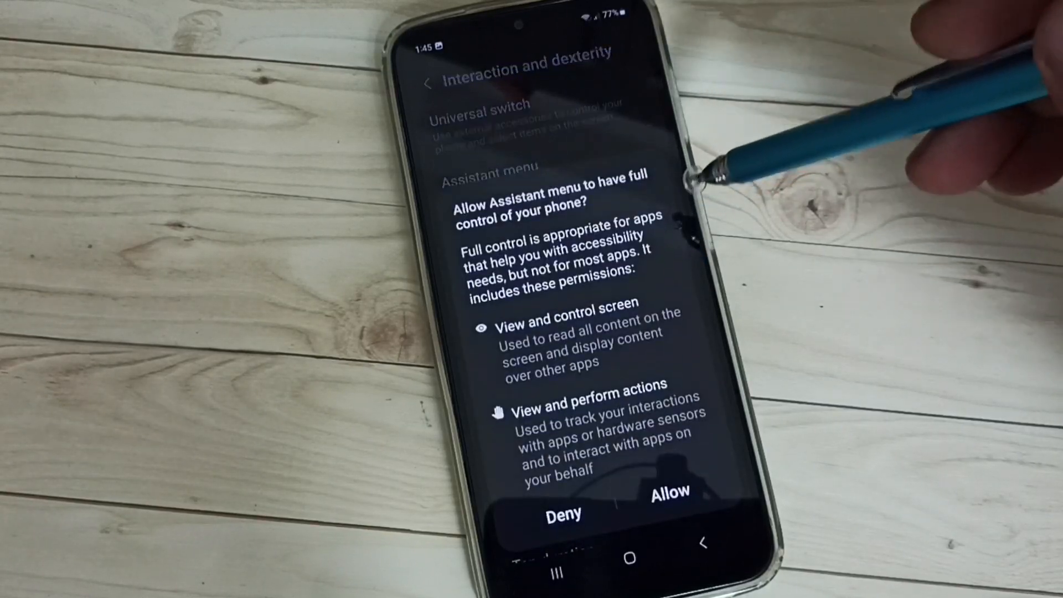
left_click(670, 505)
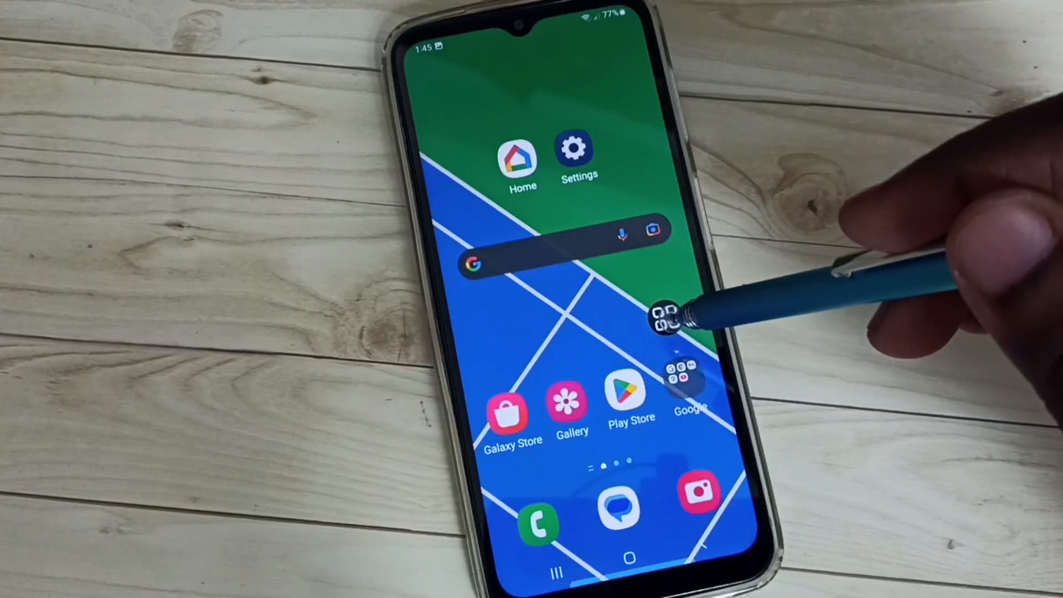
Take a screenshot from the floating Assistant menu, then view it in Gallery.
left_click(667, 324)
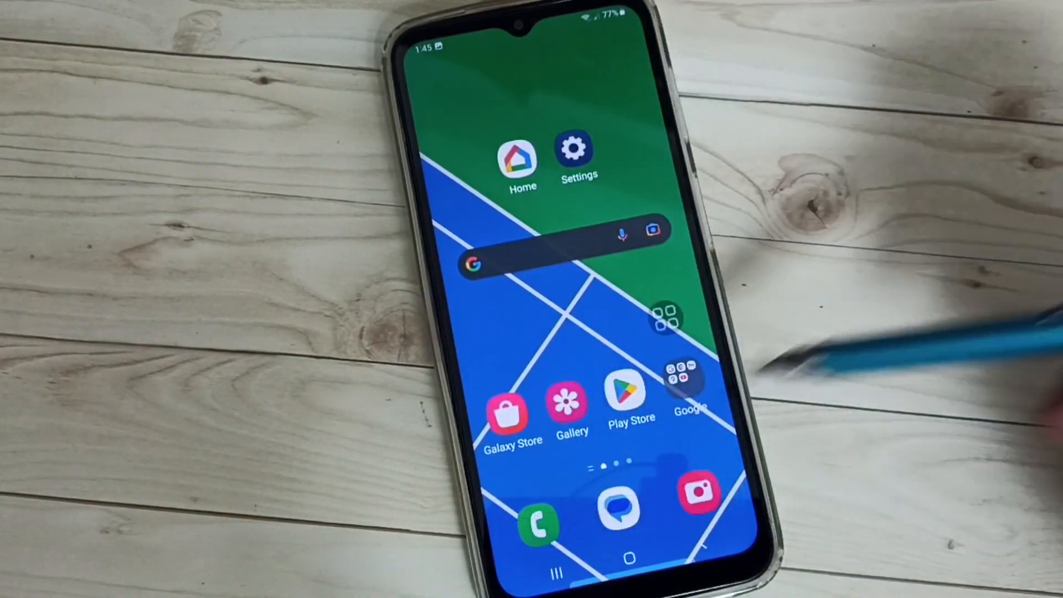
left_click(569, 410)
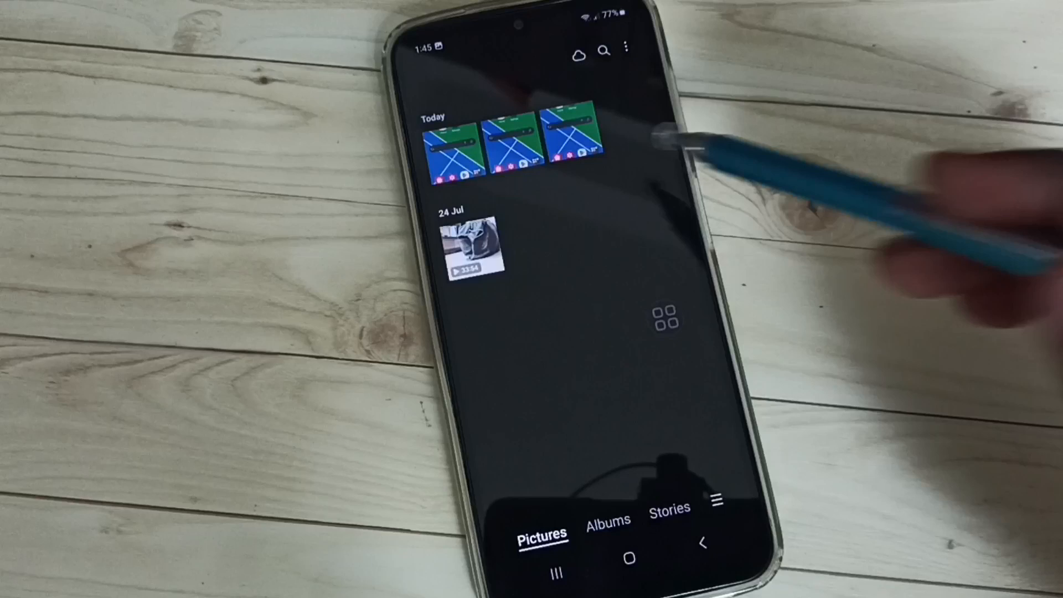